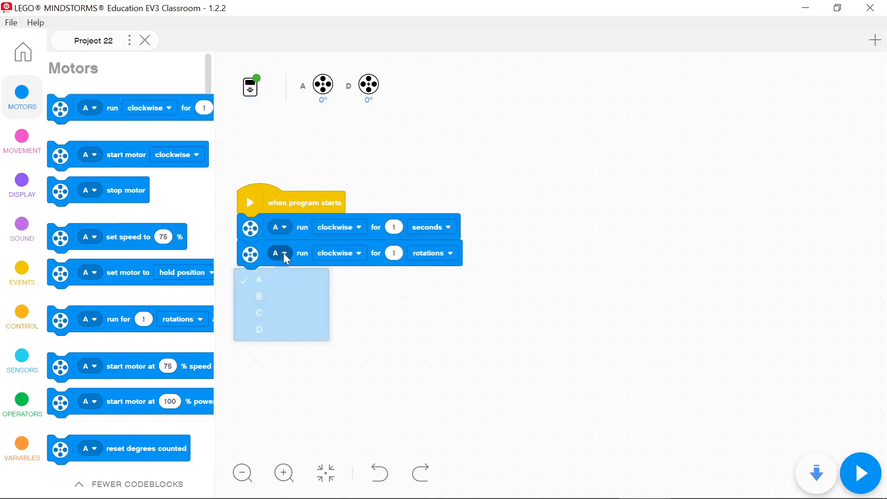
Assign the second motor block to port D so it runs clockwise for 1 second
left_click(259, 330)
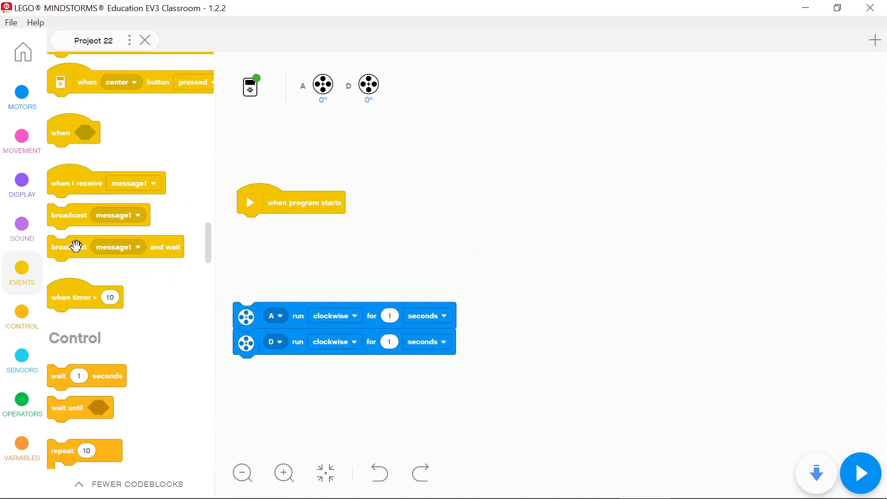
Broadcast a new 'go' message at start and add 'when I receive go' hats for motors A and D
left_click(327, 224)
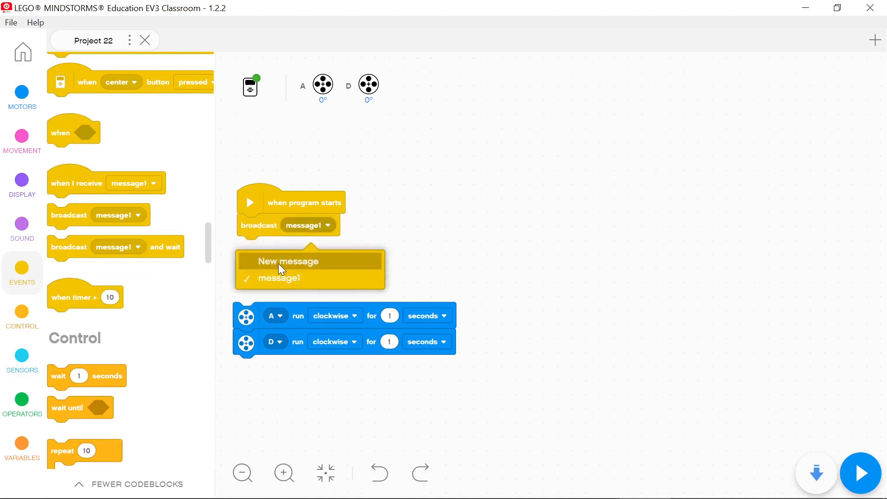
left_click(288, 260)
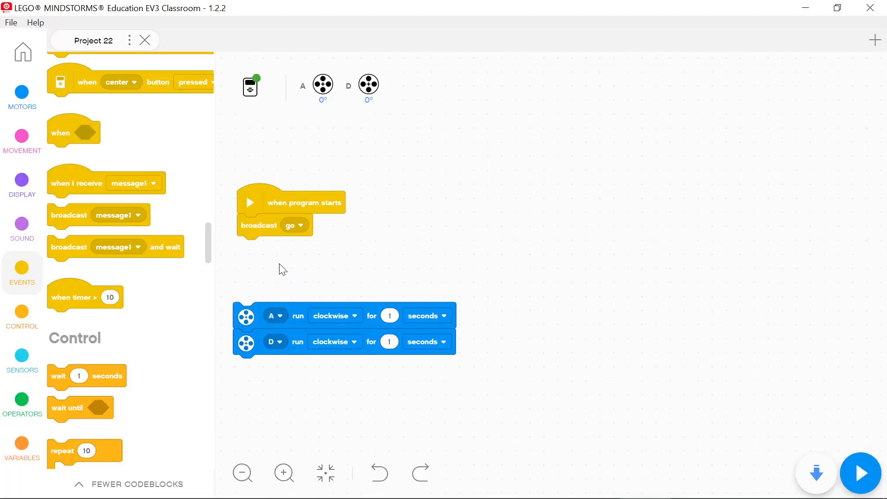
scroll("up", 3)
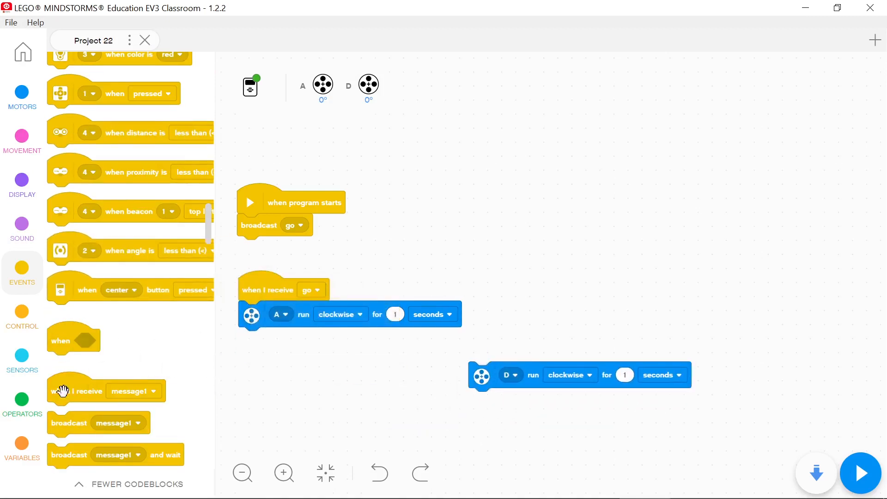
left_click(614, 281)
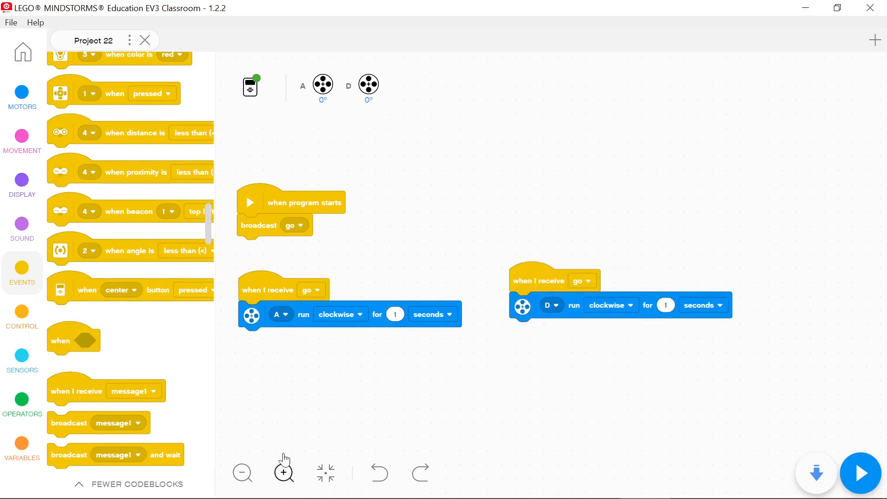
scroll("up", 3)
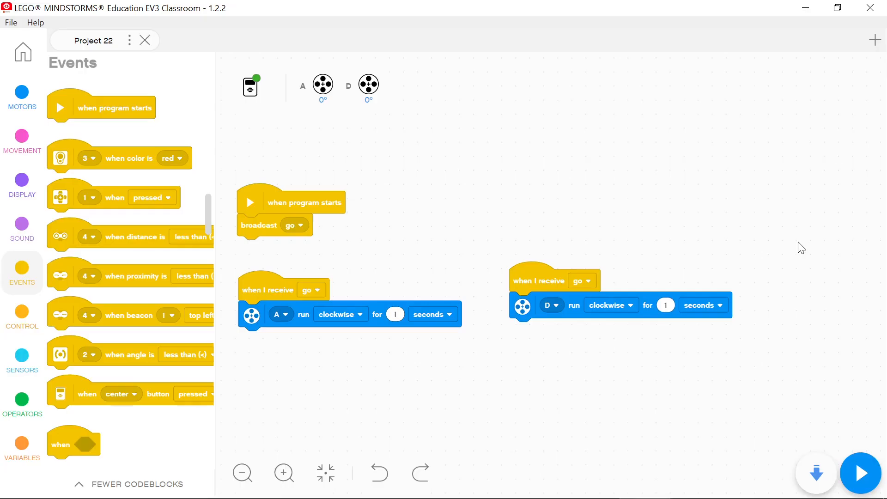
Set movement motors to A and D, move forward 3 rotations, then change the direction of a 1-second move
left_click(22, 135)
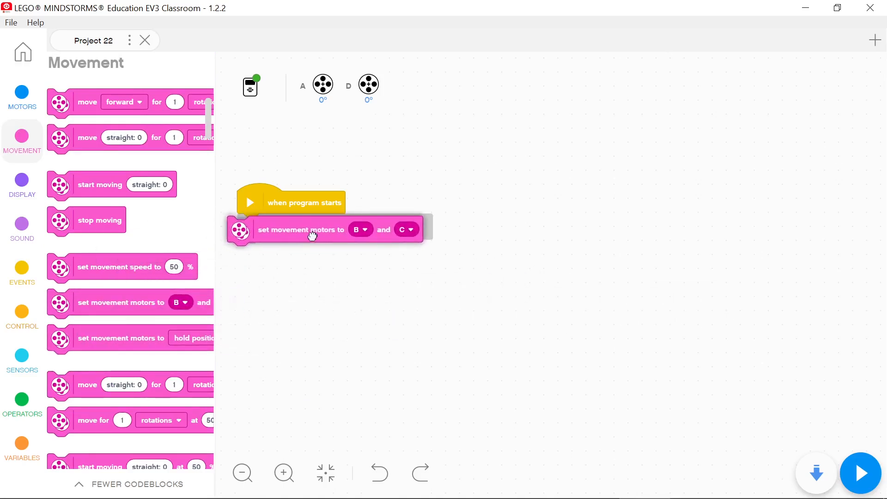
left_click(361, 229)
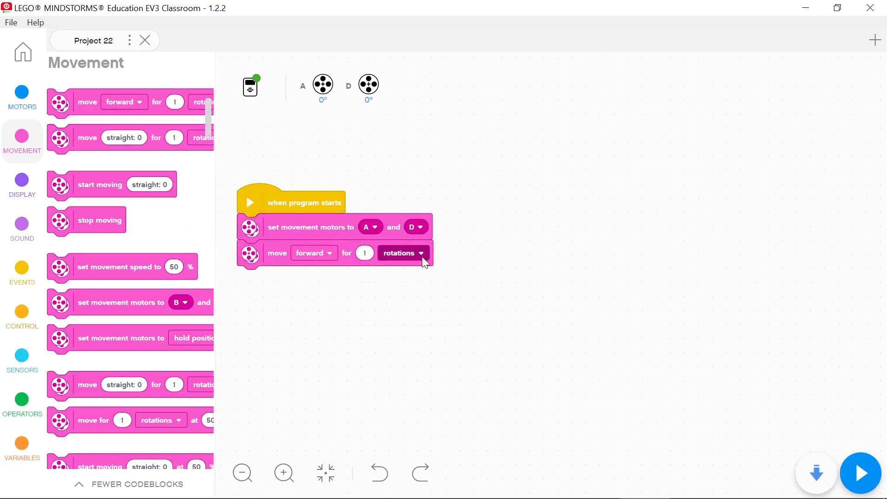
left_click(398, 253)
type("3")
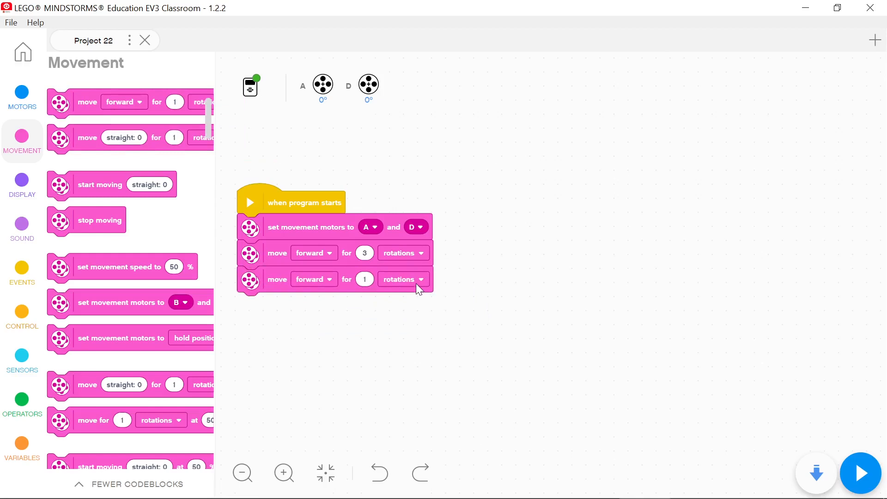
left_click(402, 279)
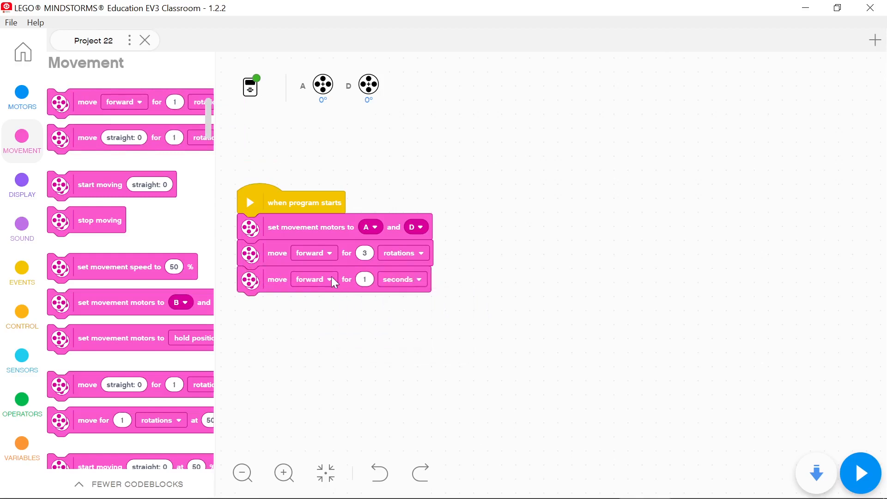
left_click(332, 279)
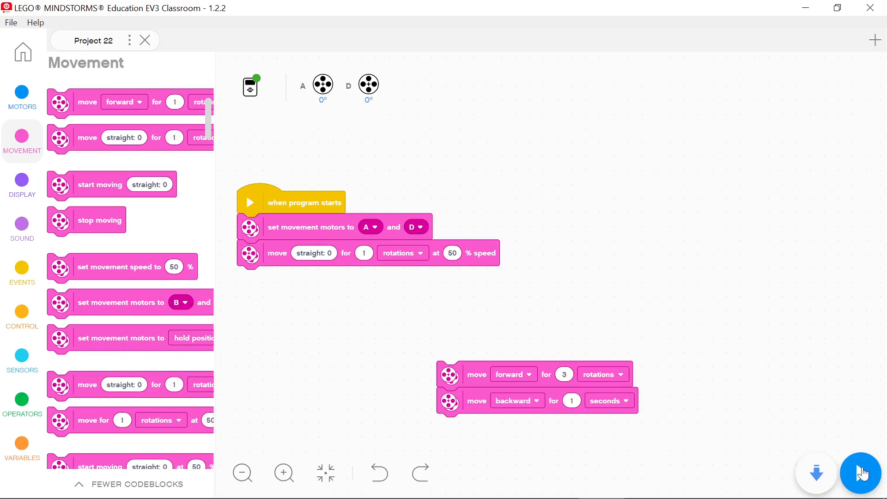
Run the 1-rotation move, then adjust steering through right 30, left -30 and right 50
left_click(313, 252)
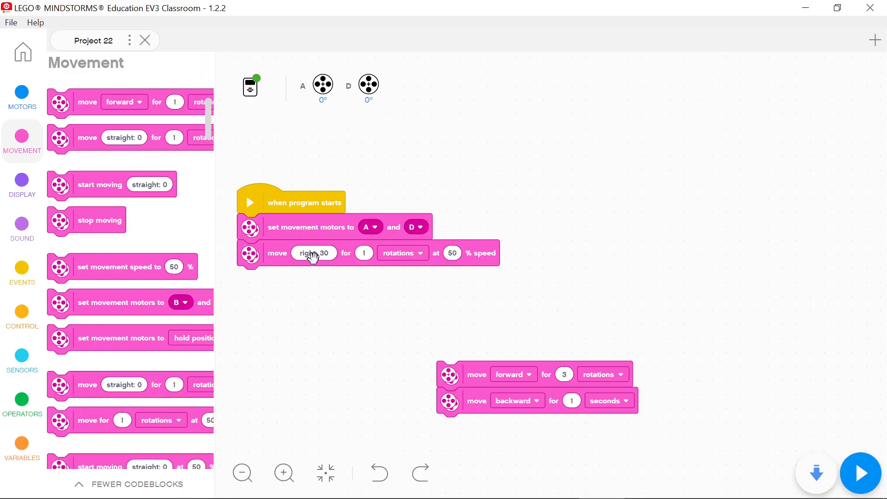
left_click(314, 253)
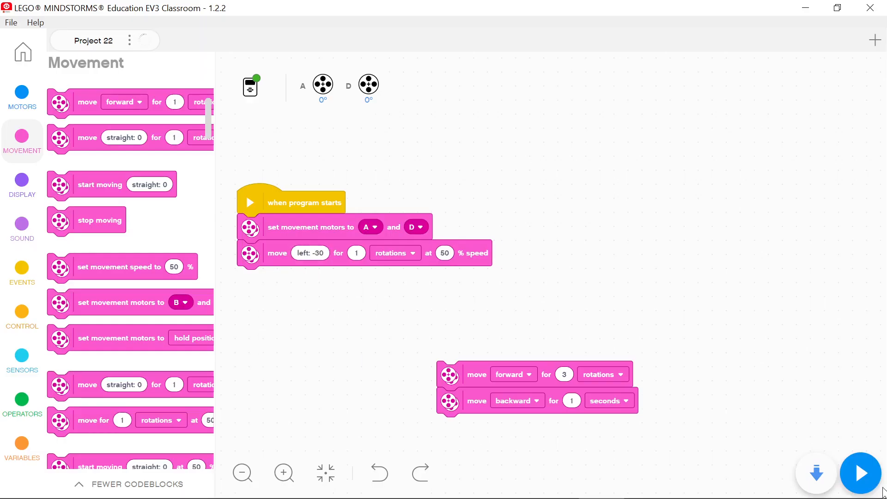
left_click(307, 252)
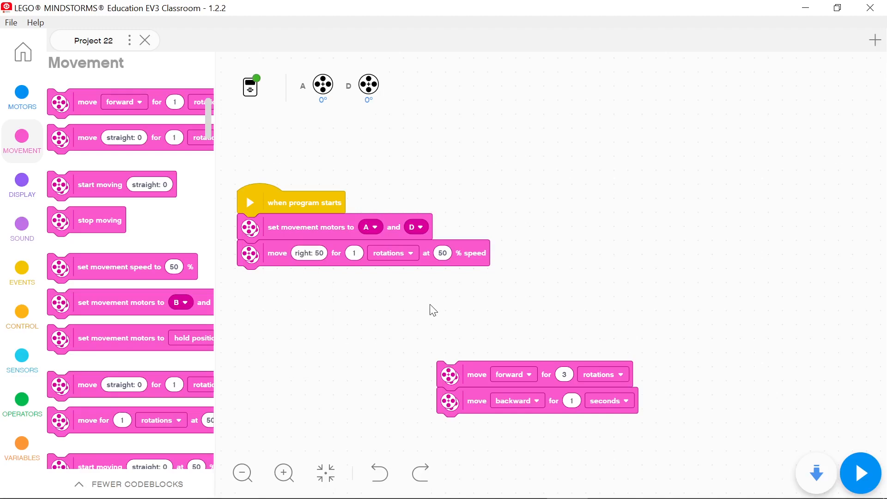
left_click(309, 252)
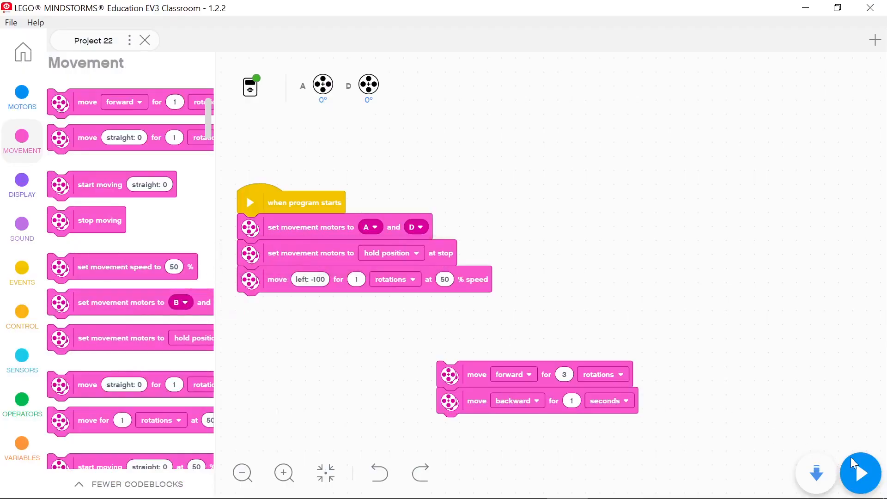
mouse_move(860, 463)
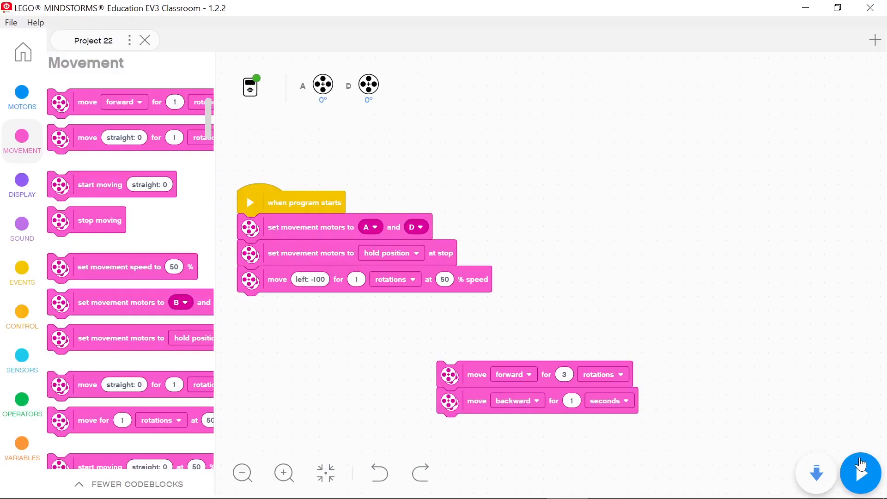
Show the hold position and float options for motor stop behaviour
left_click(390, 252)
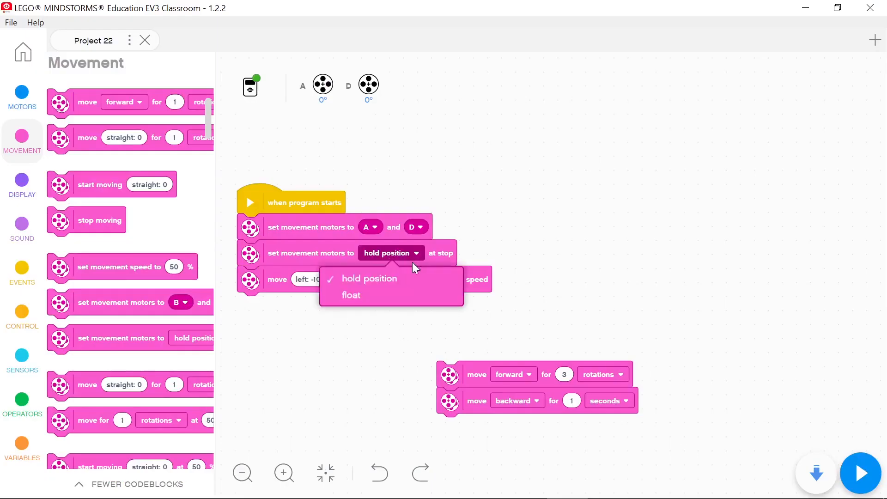